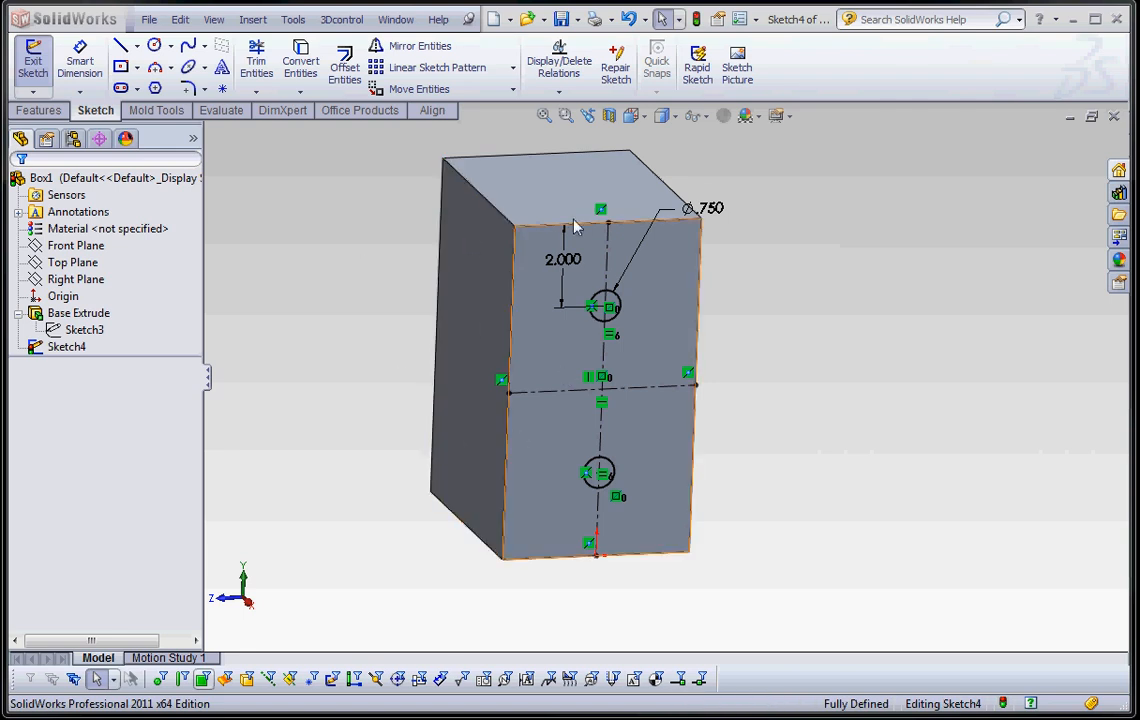
{"action": "mouse_move", "coordinate": [538, 460]}
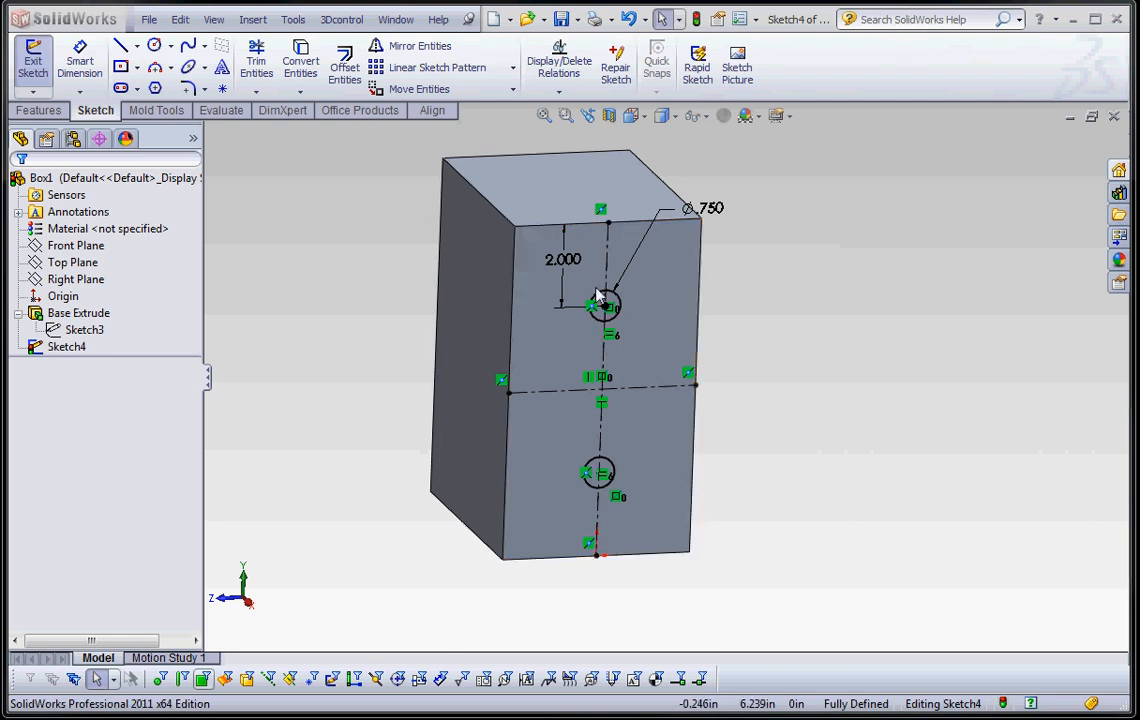
Extruded-cut Sketch4's two circles Blind 8.000 in deep, creating Cut-Extrude2.
{"action": "left_click", "coordinate": [563, 259]}
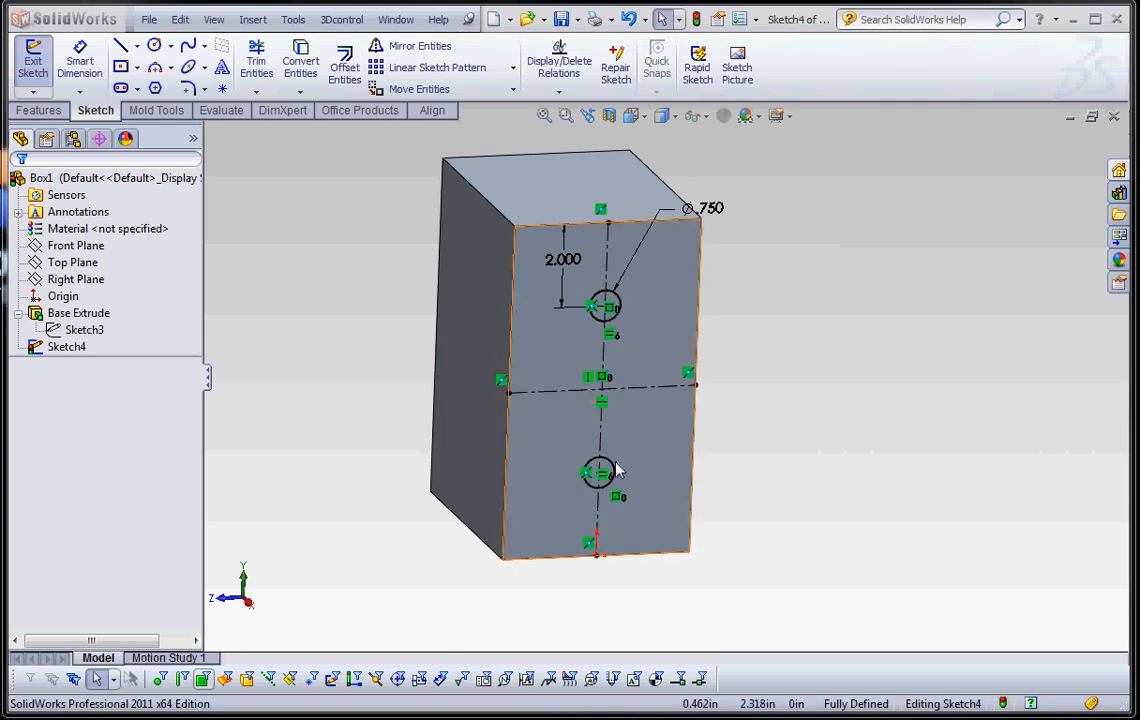
{"action": "left_click", "coordinate": [563, 259]}
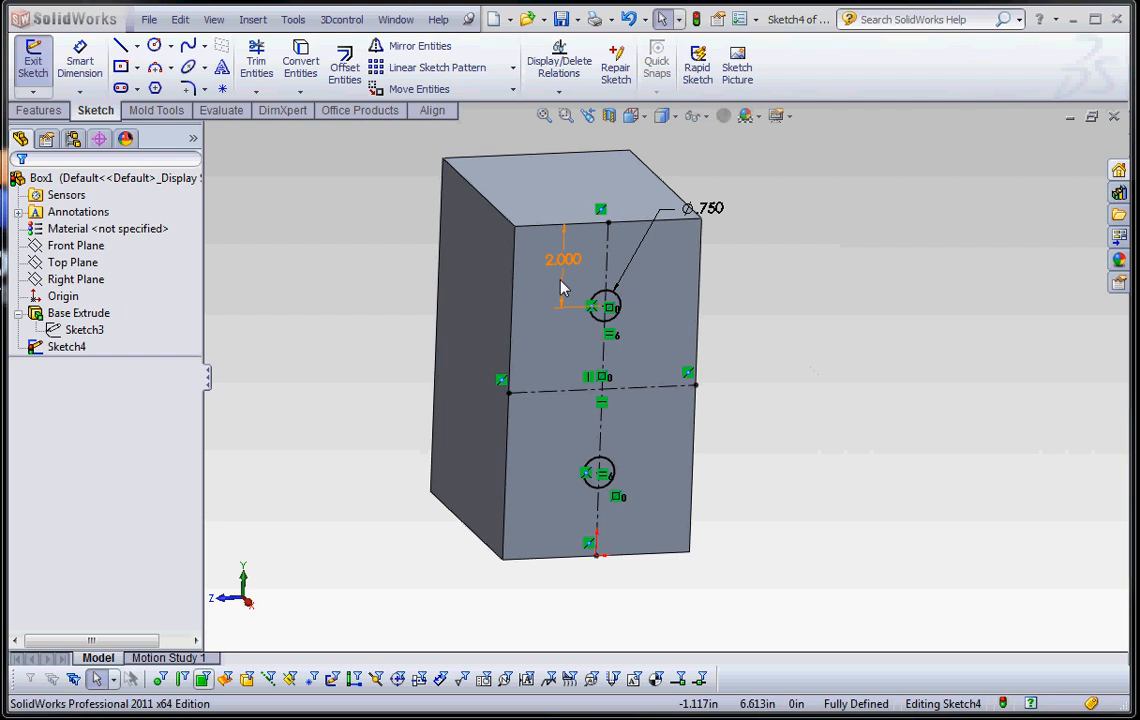
{"action": "mouse_move", "coordinate": [568, 268]}
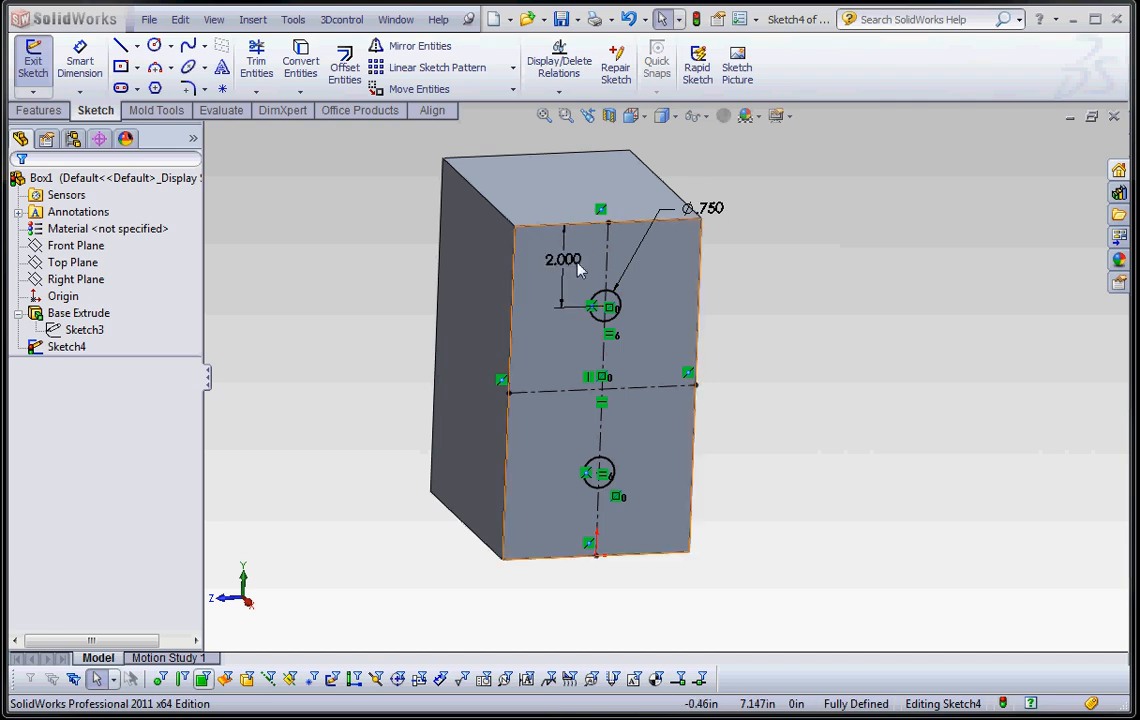
{"action": "mouse_move", "coordinate": [540, 288]}
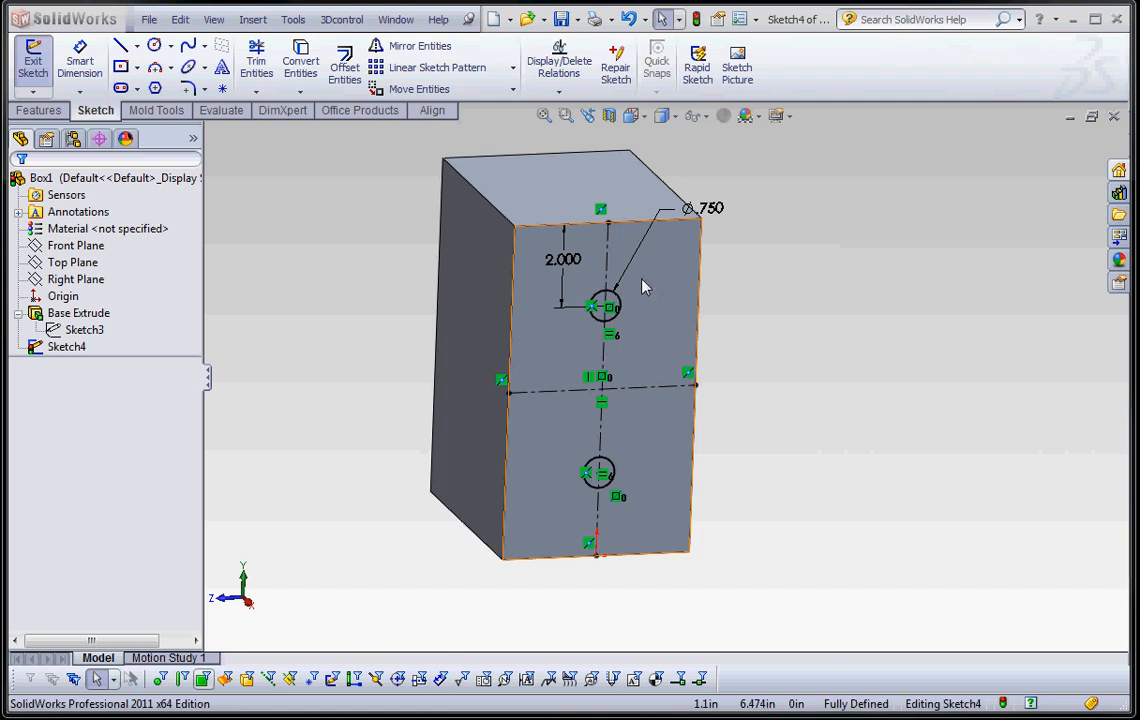
{"action": "left_click", "coordinate": [597, 472]}
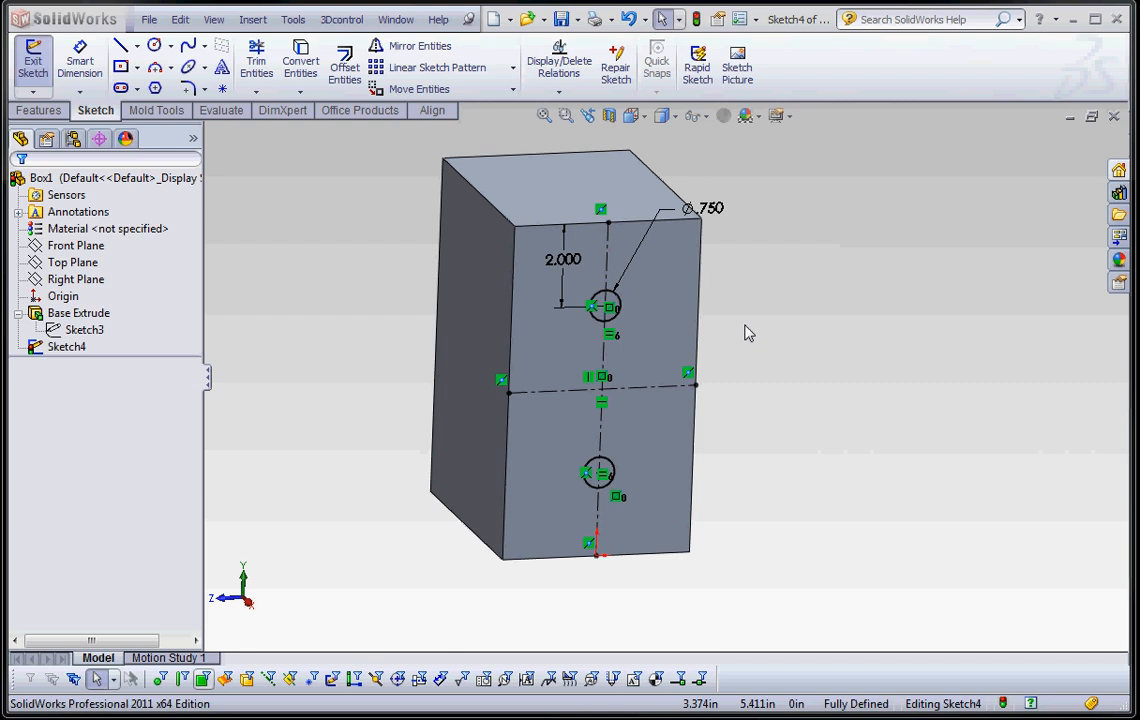
{"action": "mouse_move", "coordinate": [788, 430]}
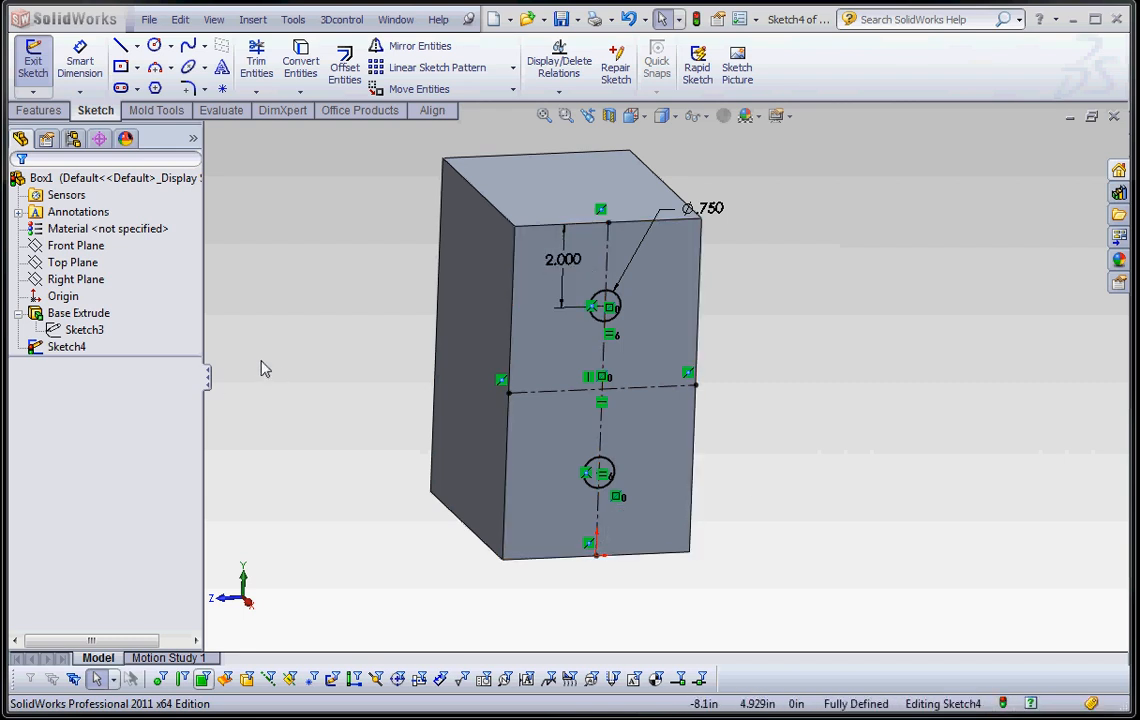
{"action": "left_click", "coordinate": [38, 110]}
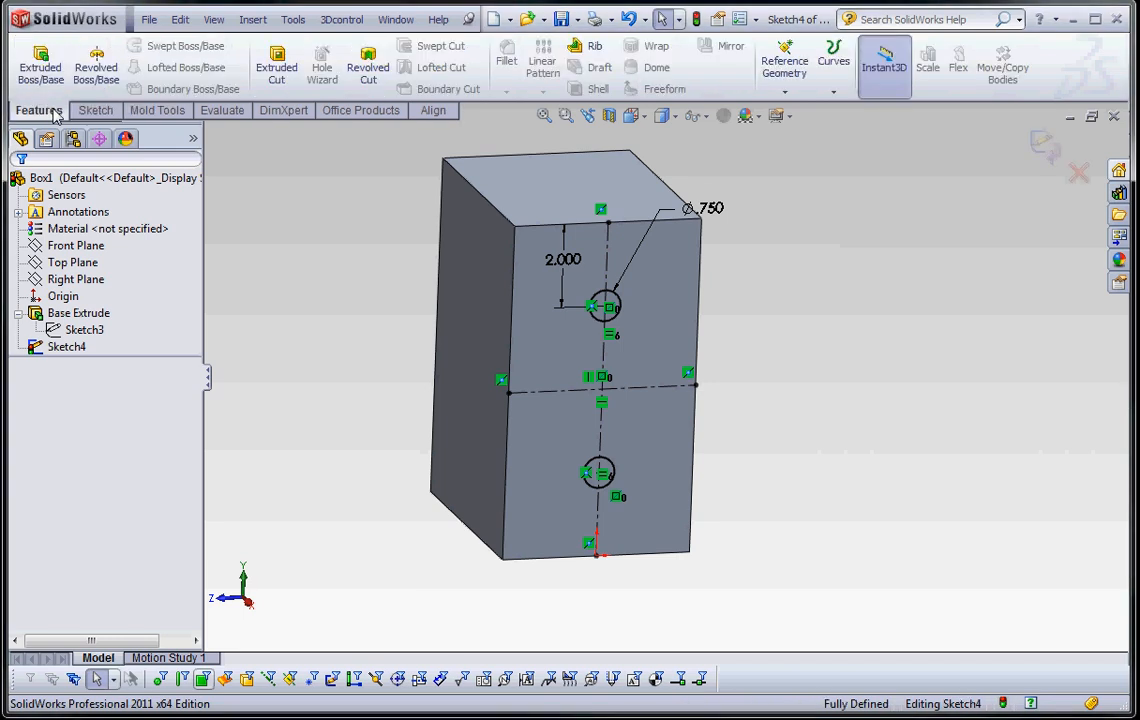
{"action": "mouse_move", "coordinate": [276, 60]}
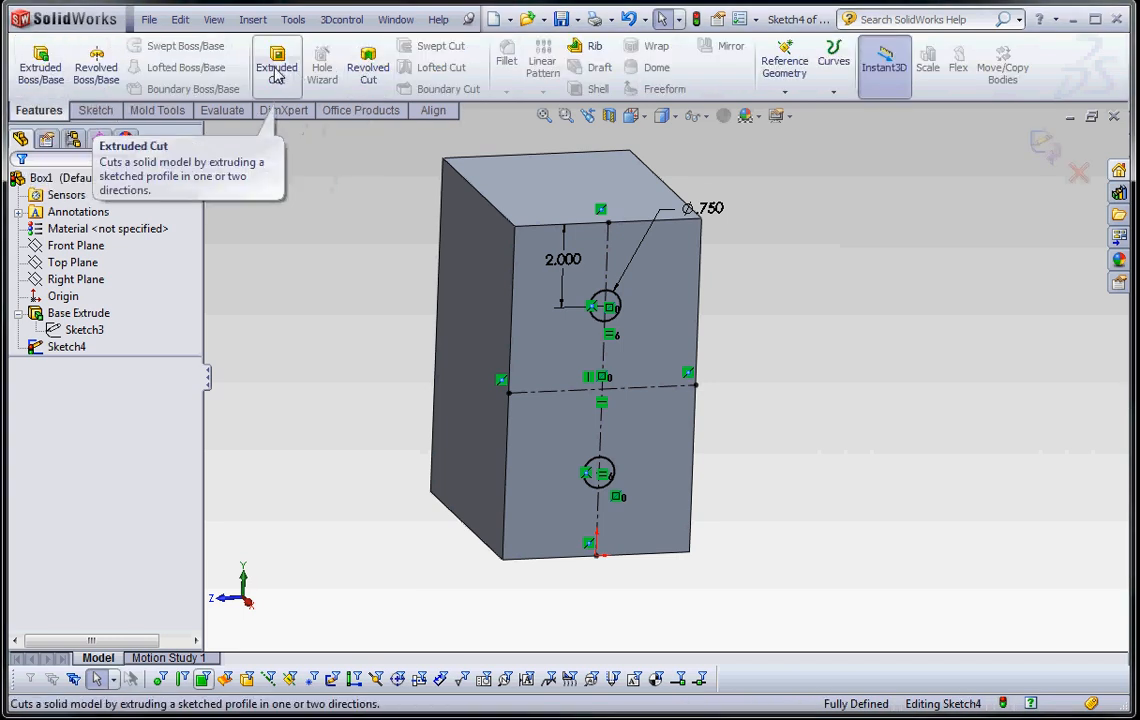
{"action": "left_click", "coordinate": [276, 60]}
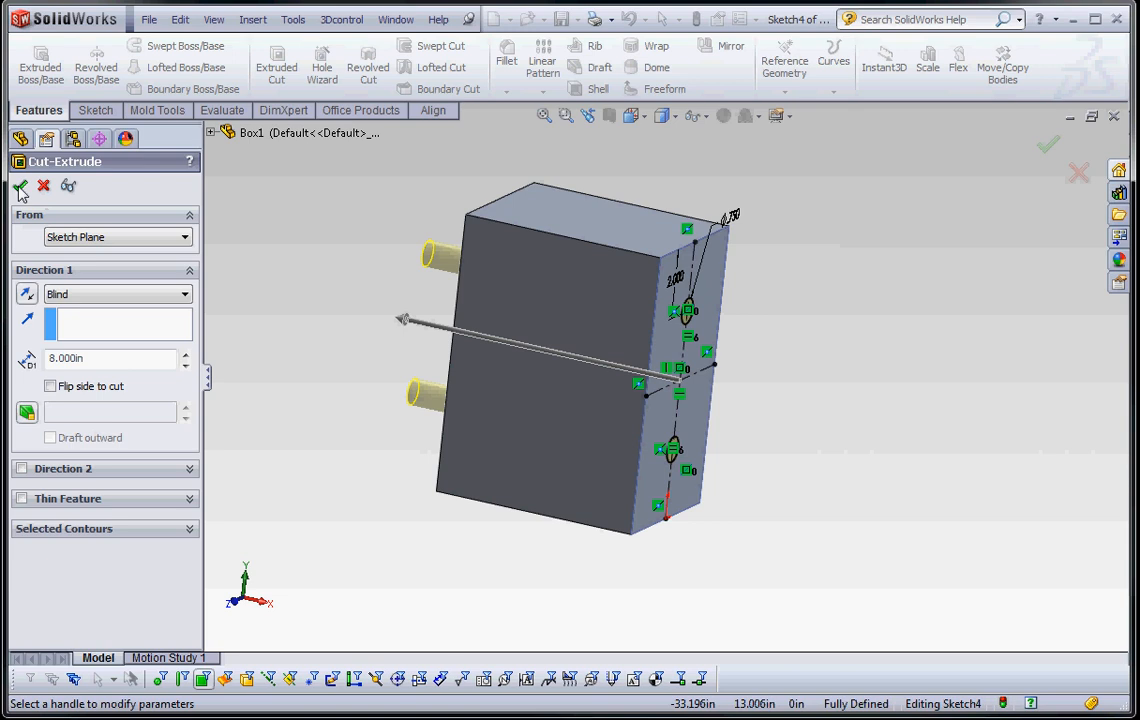
{"action": "left_click", "coordinate": [21, 186]}
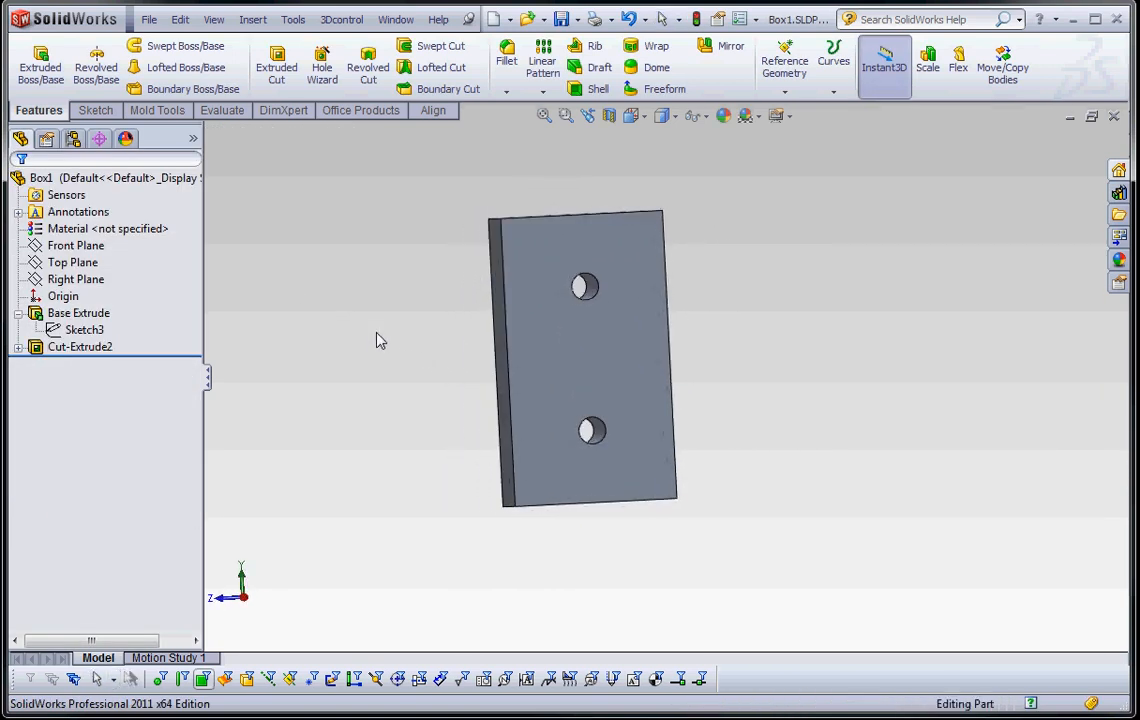
Orbit the block until its drilled face with the two holes faces the viewer.
{"action": "left_click_drag", "start_coordinate": [378, 338], "coordinate": [583, 334]}
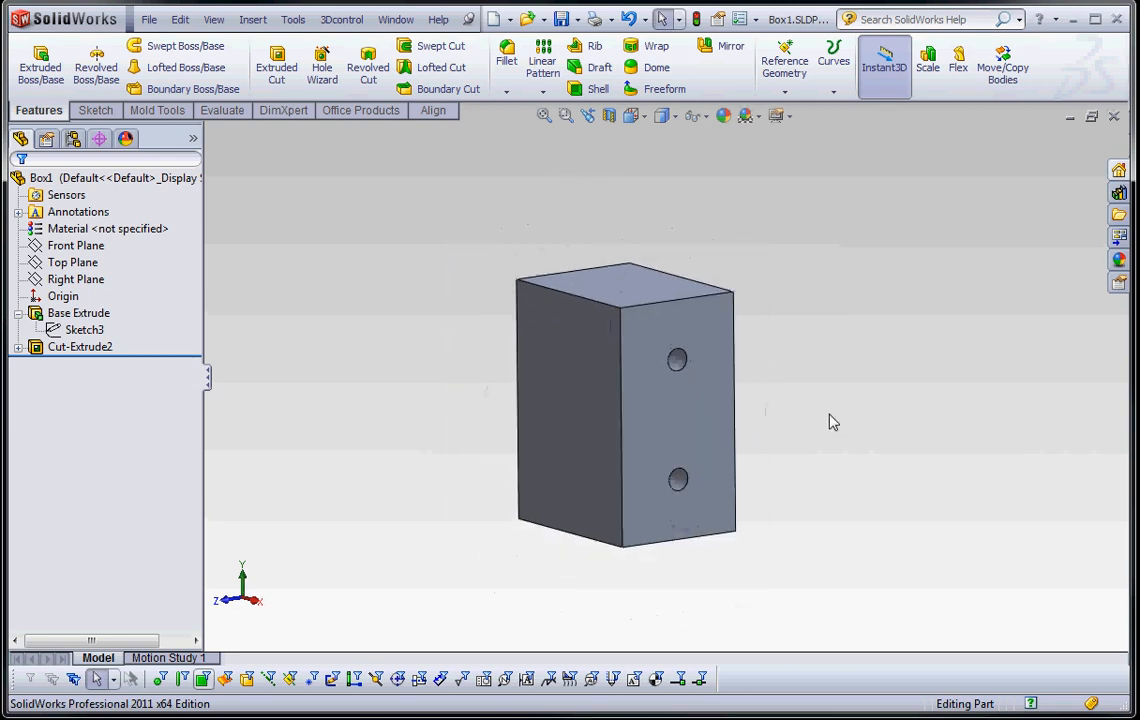
{"action": "mouse_move", "coordinate": [690, 348]}
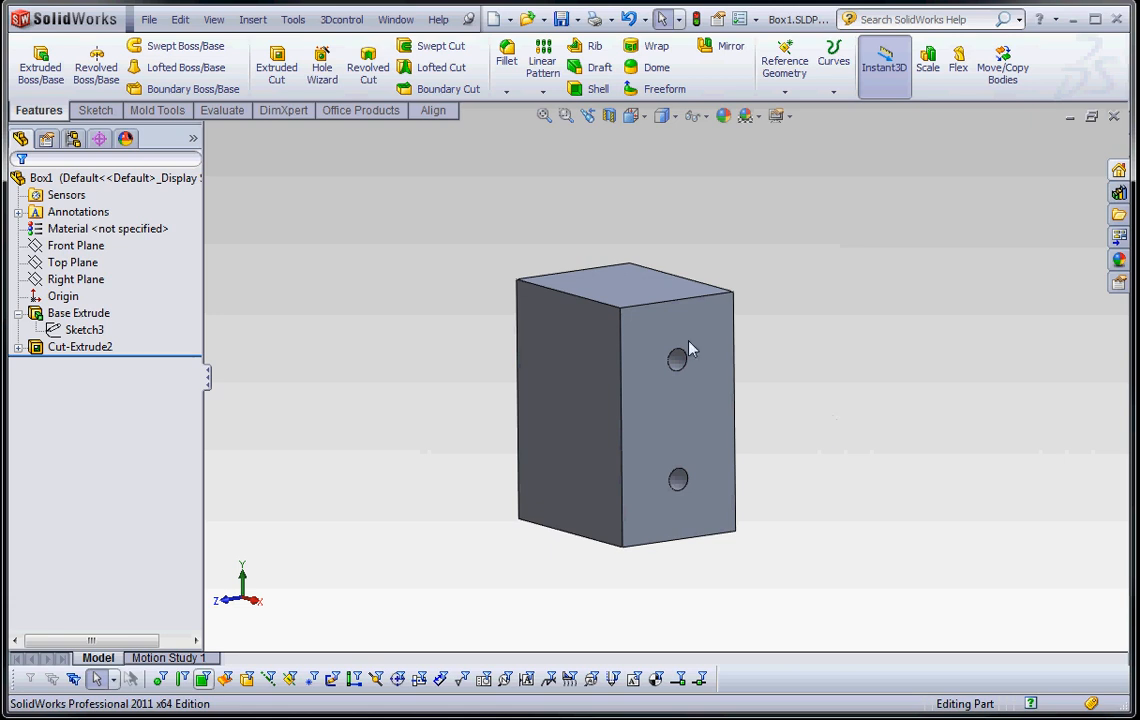
{"action": "mouse_move", "coordinate": [806, 338]}
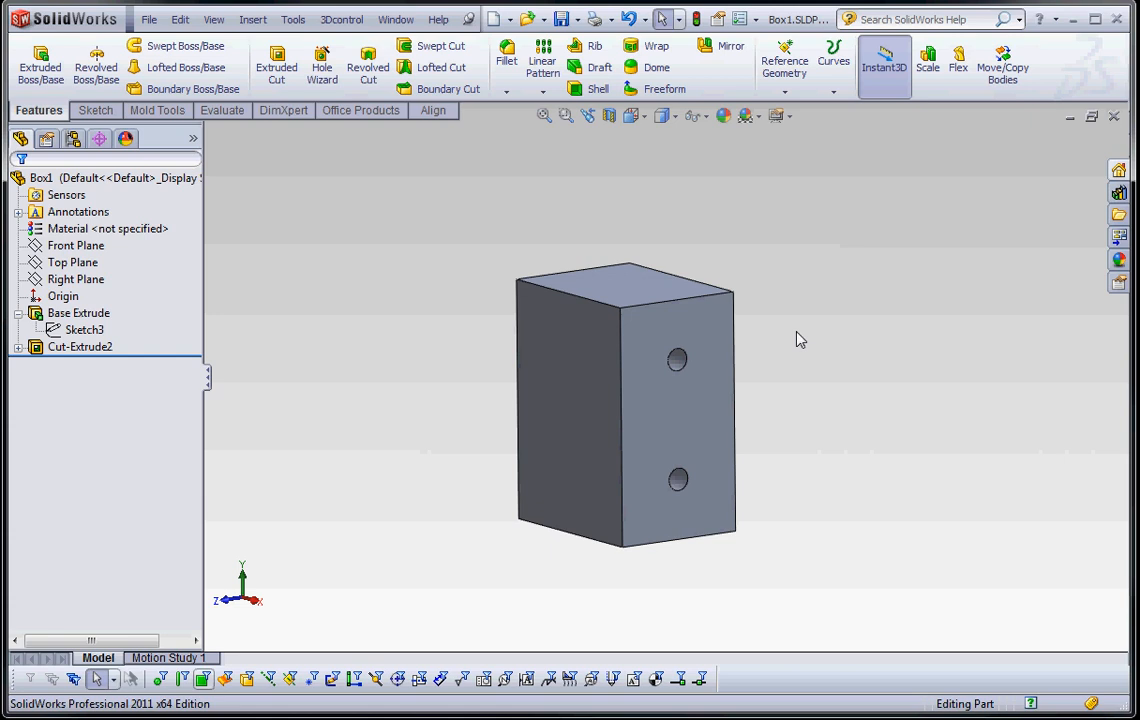
{"action": "mouse_move", "coordinate": [678, 547]}
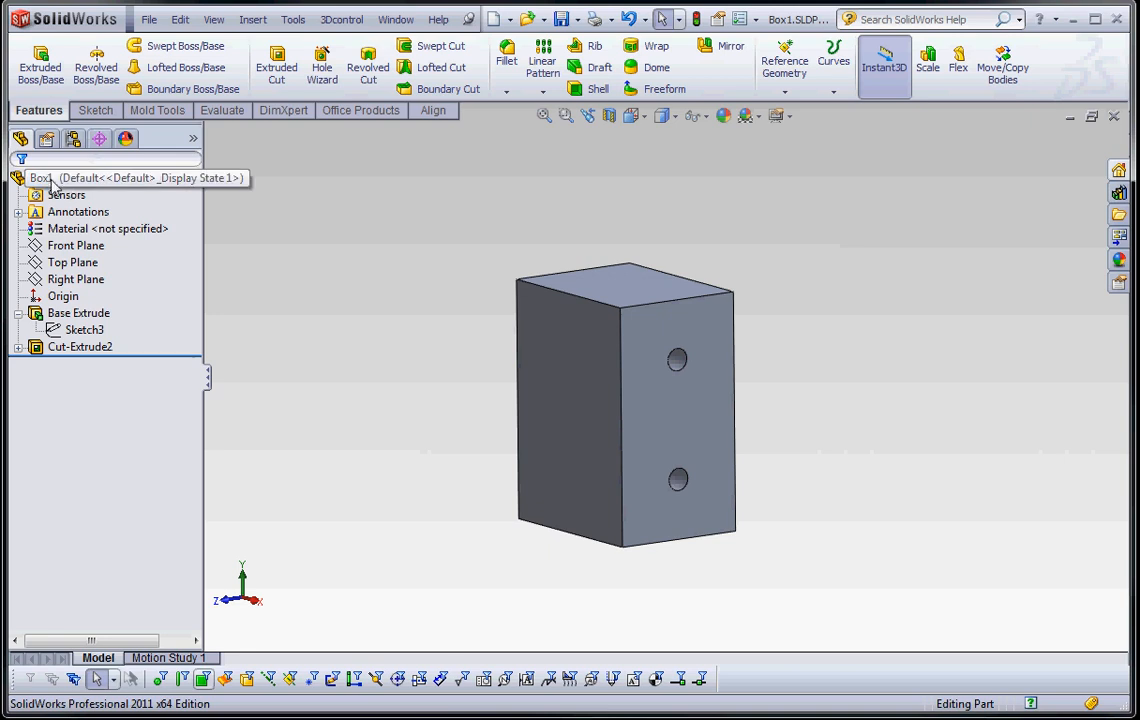
Select Base Extrude and toggle the base sketch's dimensions off and back on.
{"action": "left_click", "coordinate": [75, 245]}
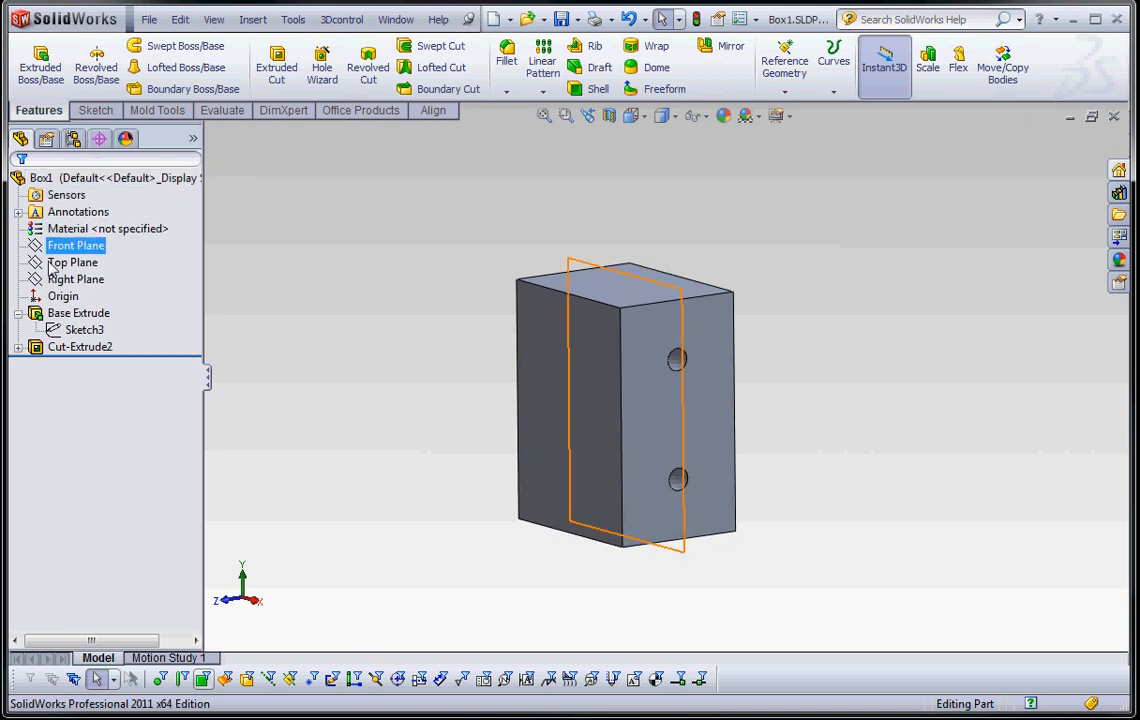
{"action": "left_click", "coordinate": [78, 313]}
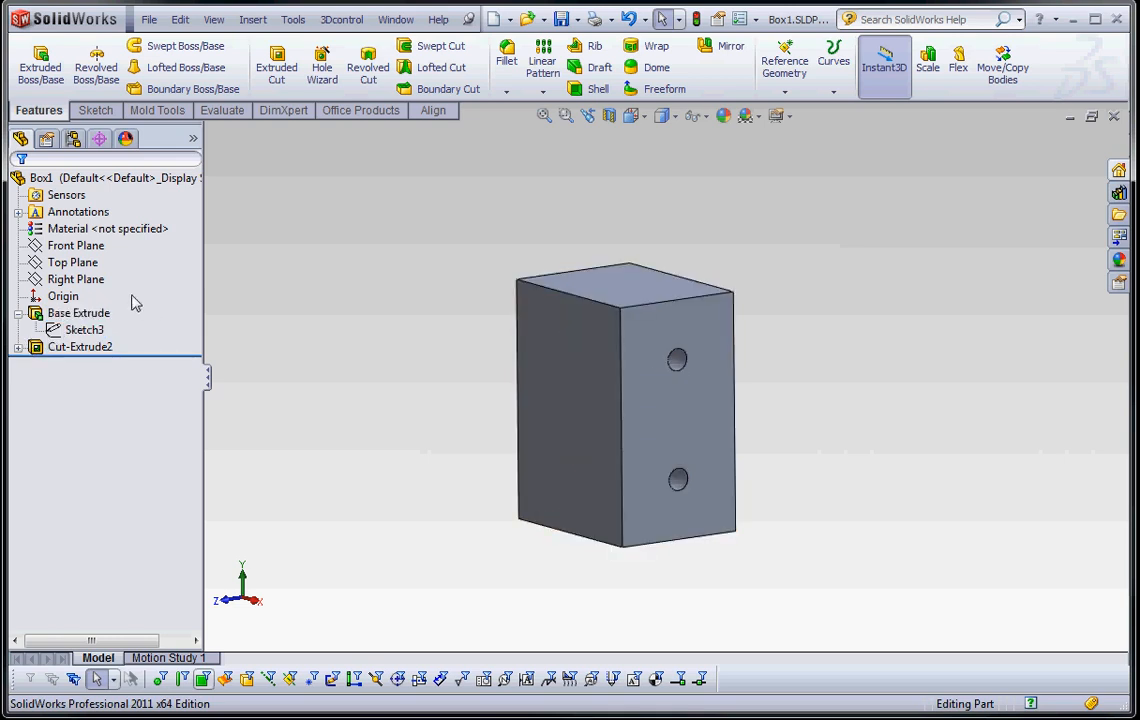
{"action": "left_click", "coordinate": [78, 313]}
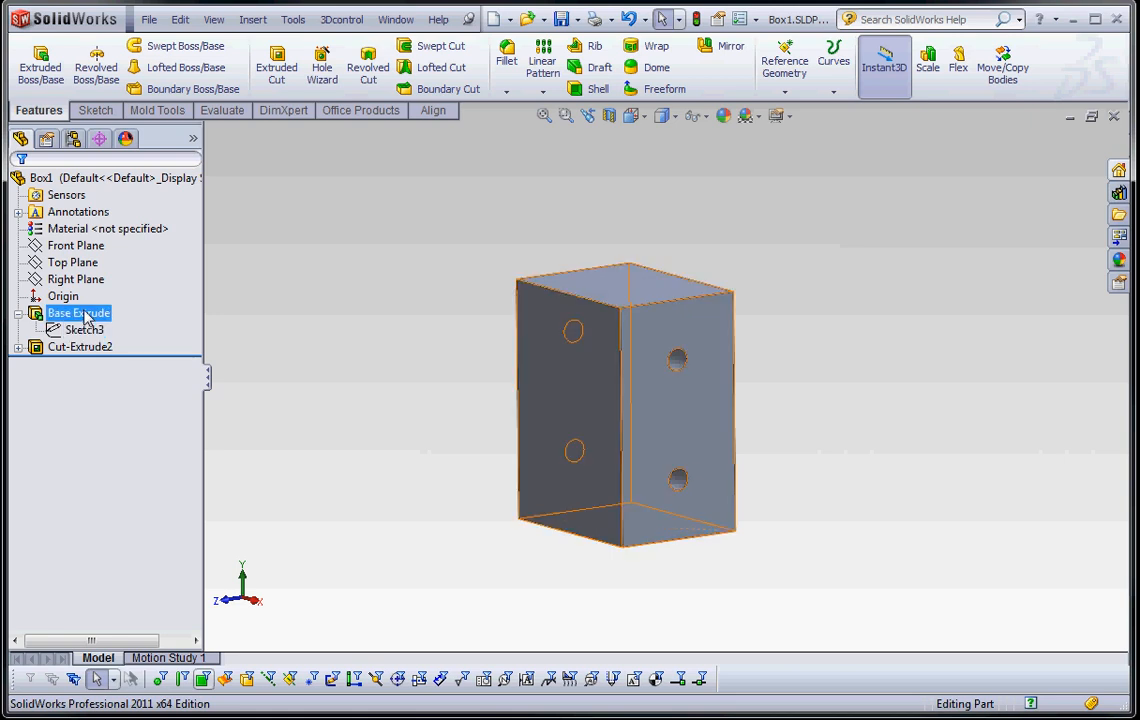
{"action": "left_click", "coordinate": [84, 329]}
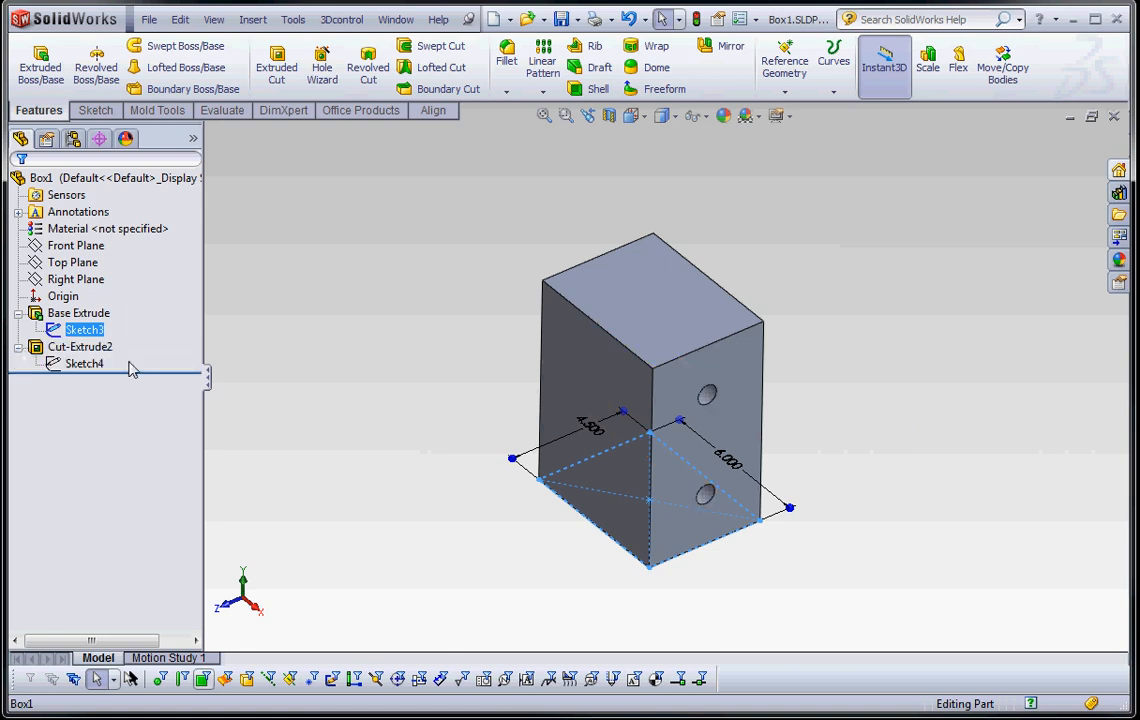
{"action": "left_click", "coordinate": [378, 353]}
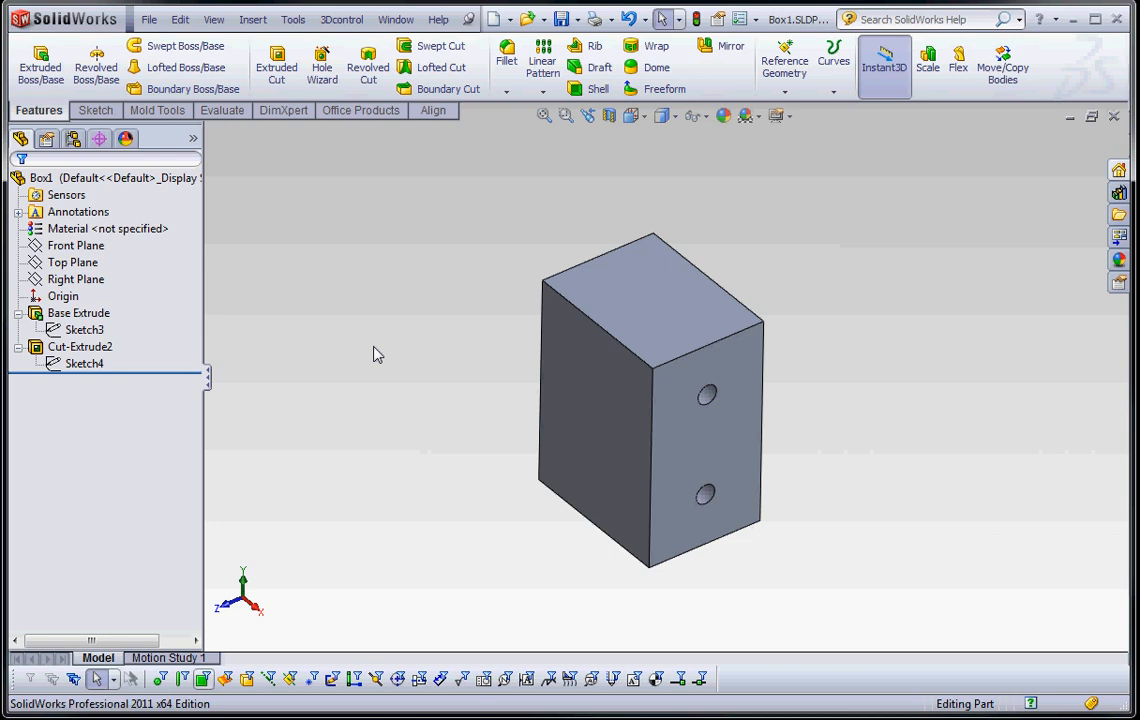
{"action": "left_click", "coordinate": [84, 330]}
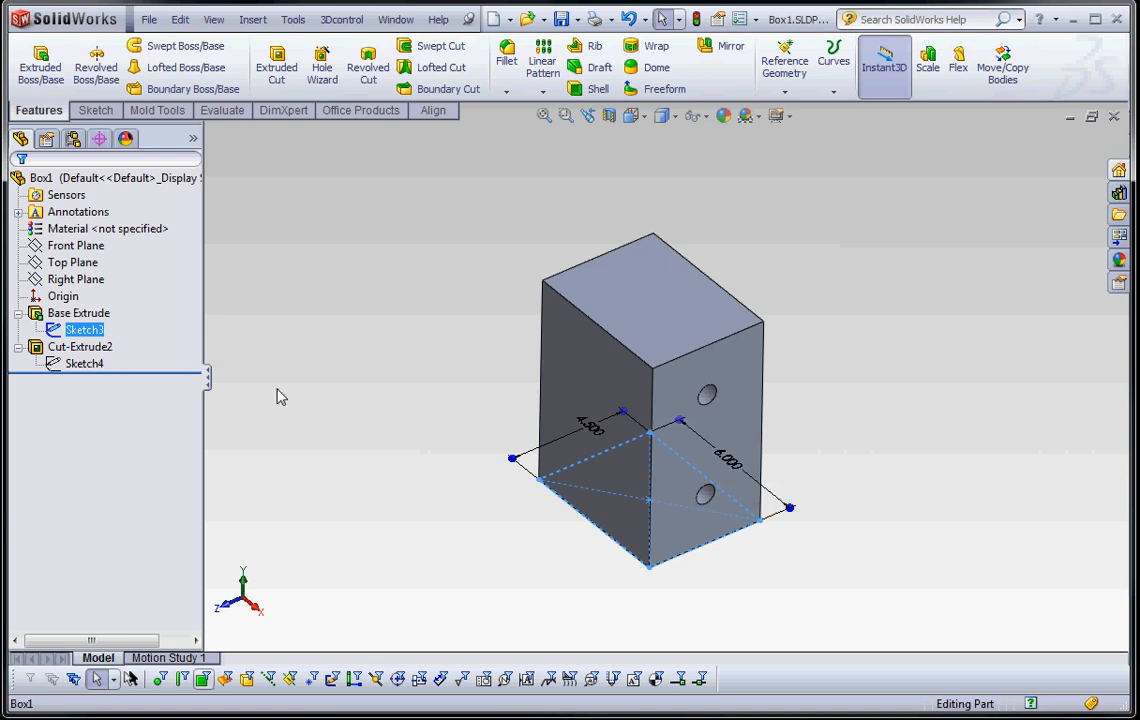
Show the hole sketch's dimensions, then Base Extrude's 4.500 by 6.000 footprint.
{"action": "left_click", "coordinate": [84, 363]}
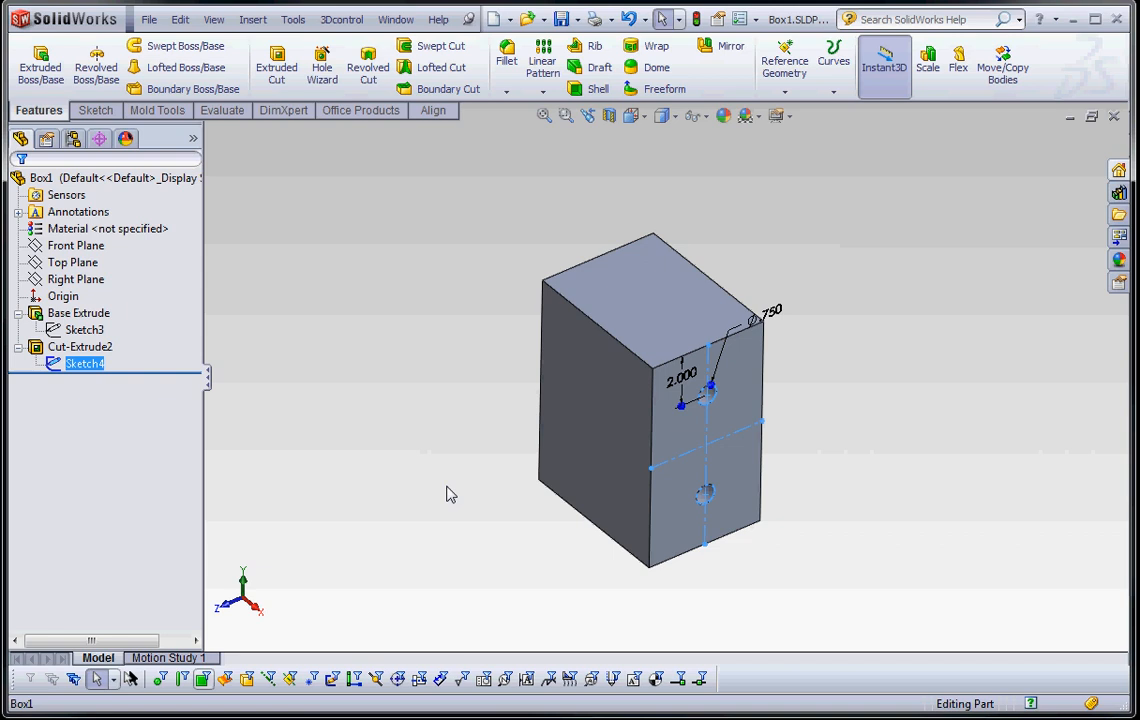
{"action": "left_click", "coordinate": [78, 313]}
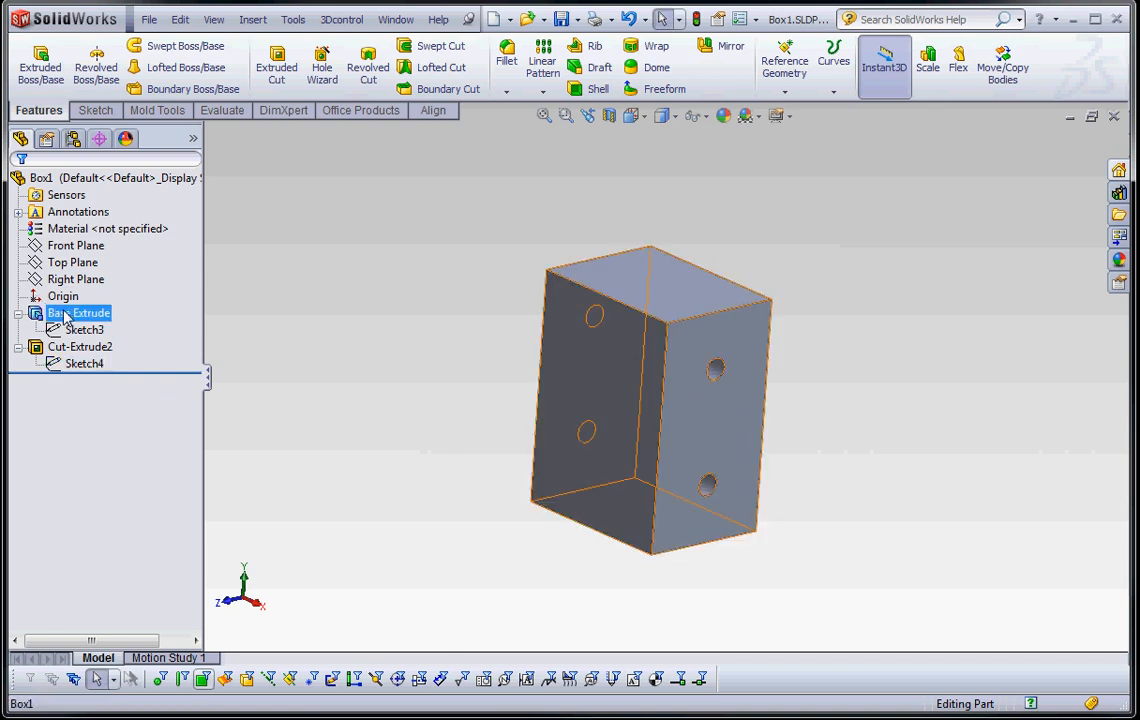
{"action": "left_click", "coordinate": [91, 313]}
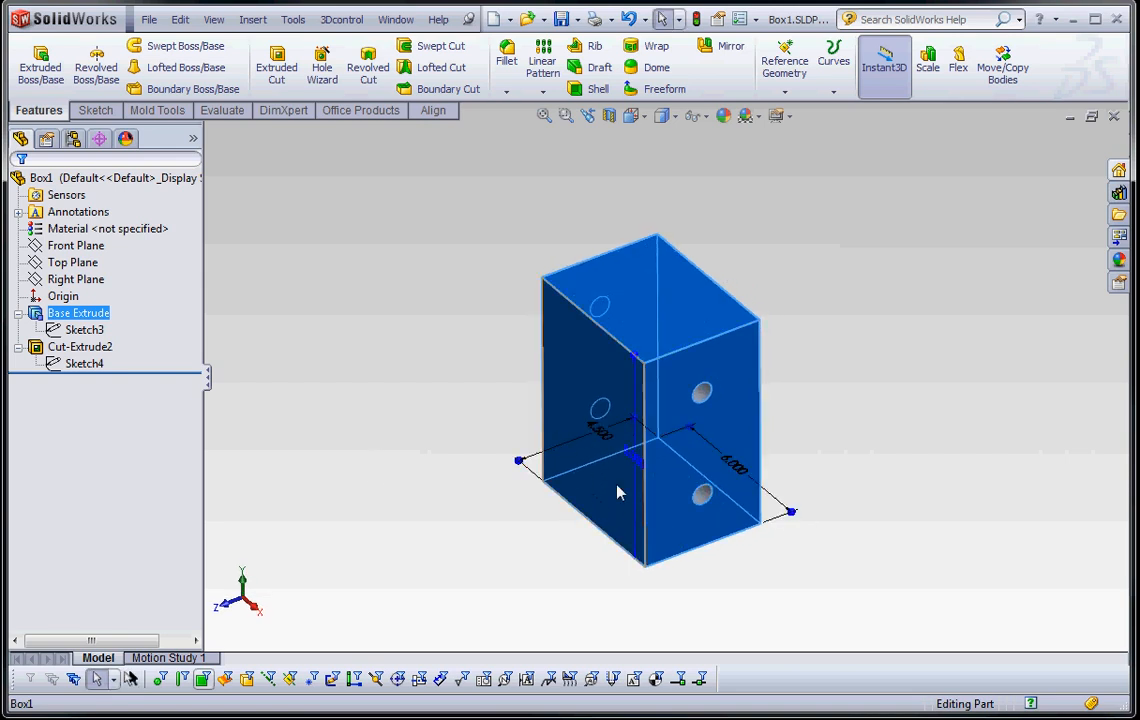
Show Cut-Extrude2's dimensions, enter a larger hole diameter, and rebuild the part.
{"action": "scroll", "scroll_direction": "up", "scroll_amount": 3}
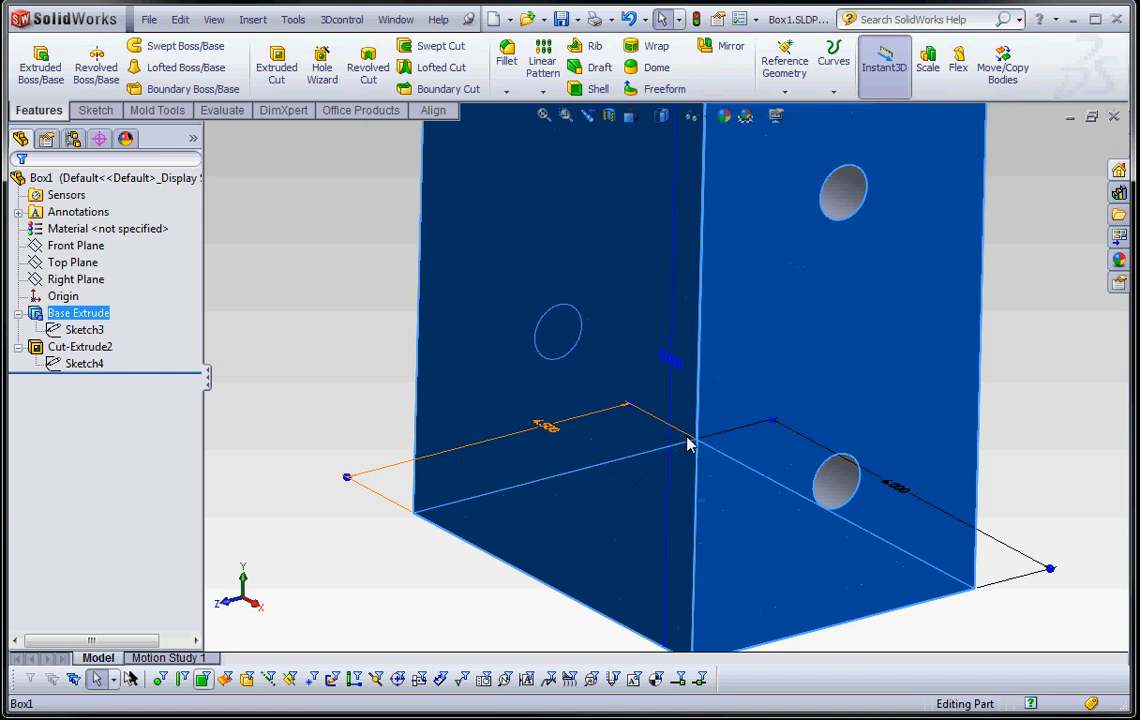
{"action": "left_click", "coordinate": [80, 346]}
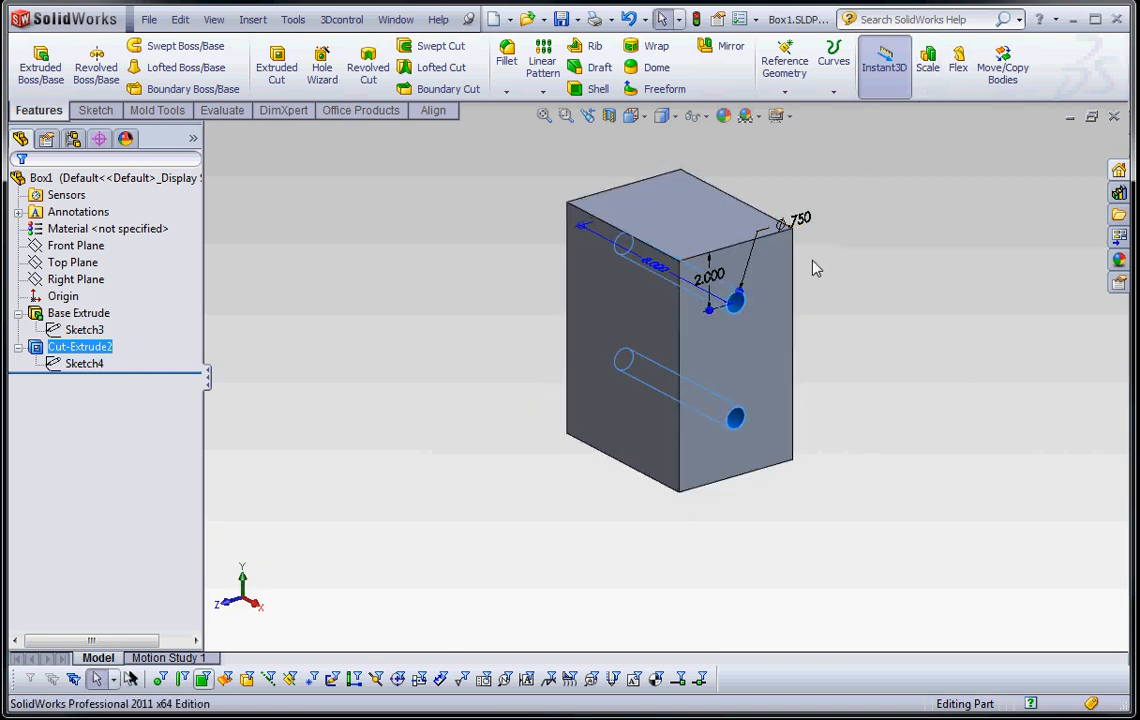
{"action": "mouse_move", "coordinate": [720, 280]}
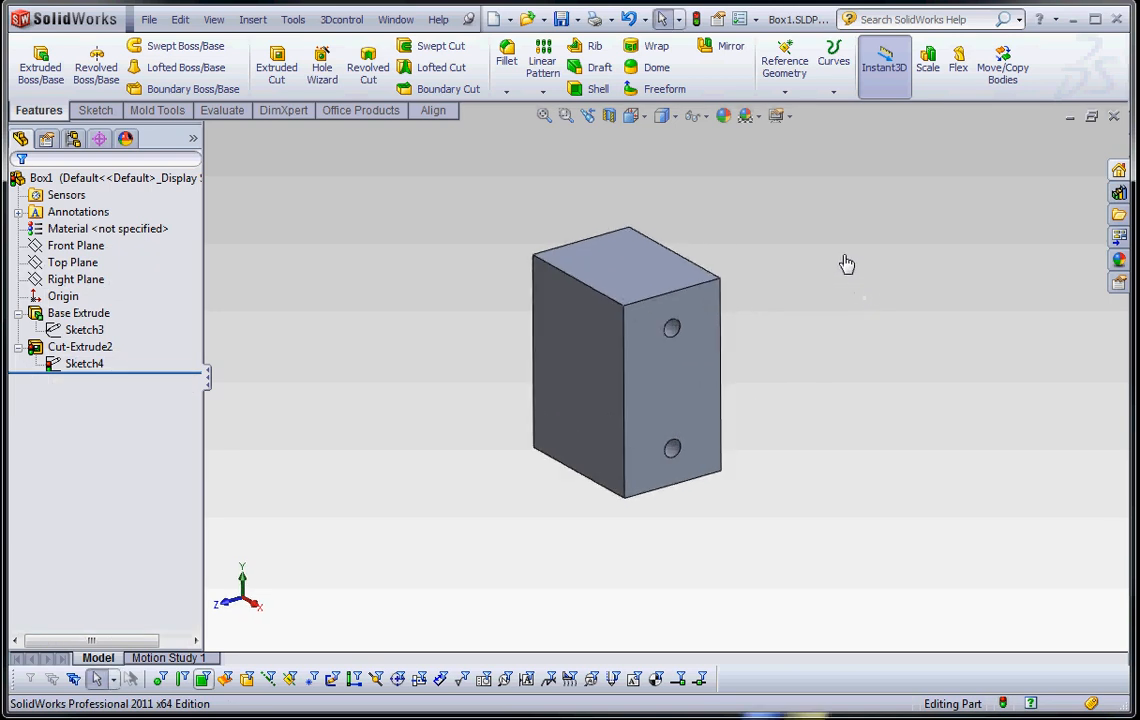
{"action": "mouse_move", "coordinate": [697, 18]}
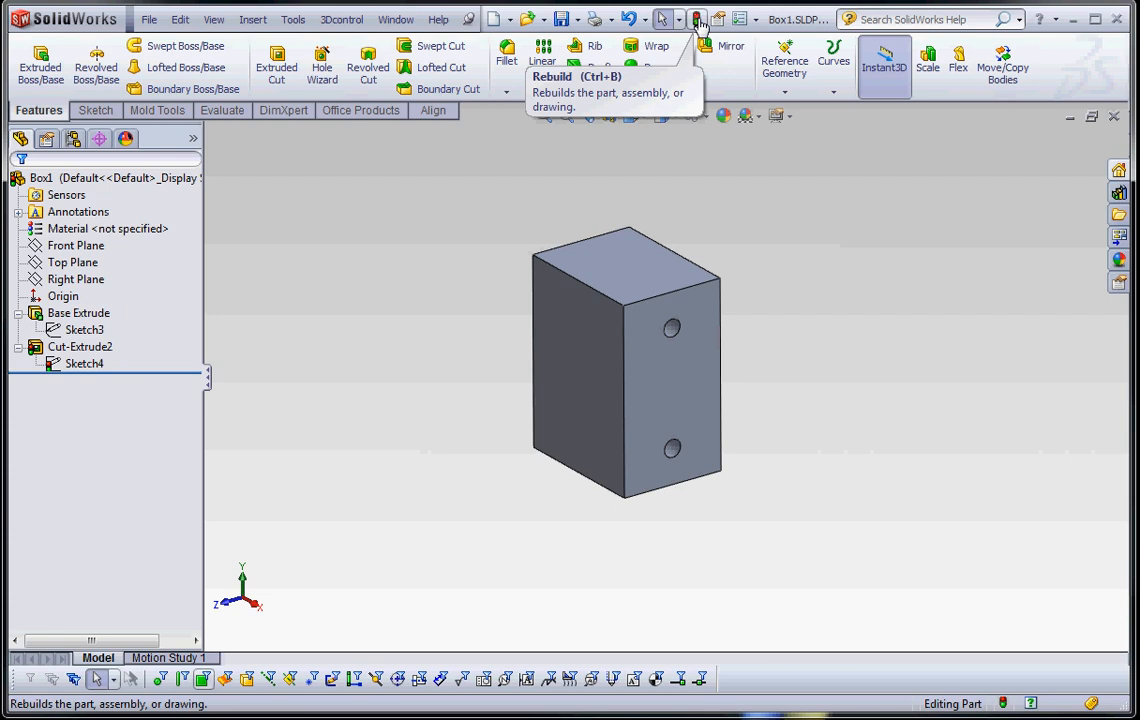
{"action": "left_click", "coordinate": [696, 18]}
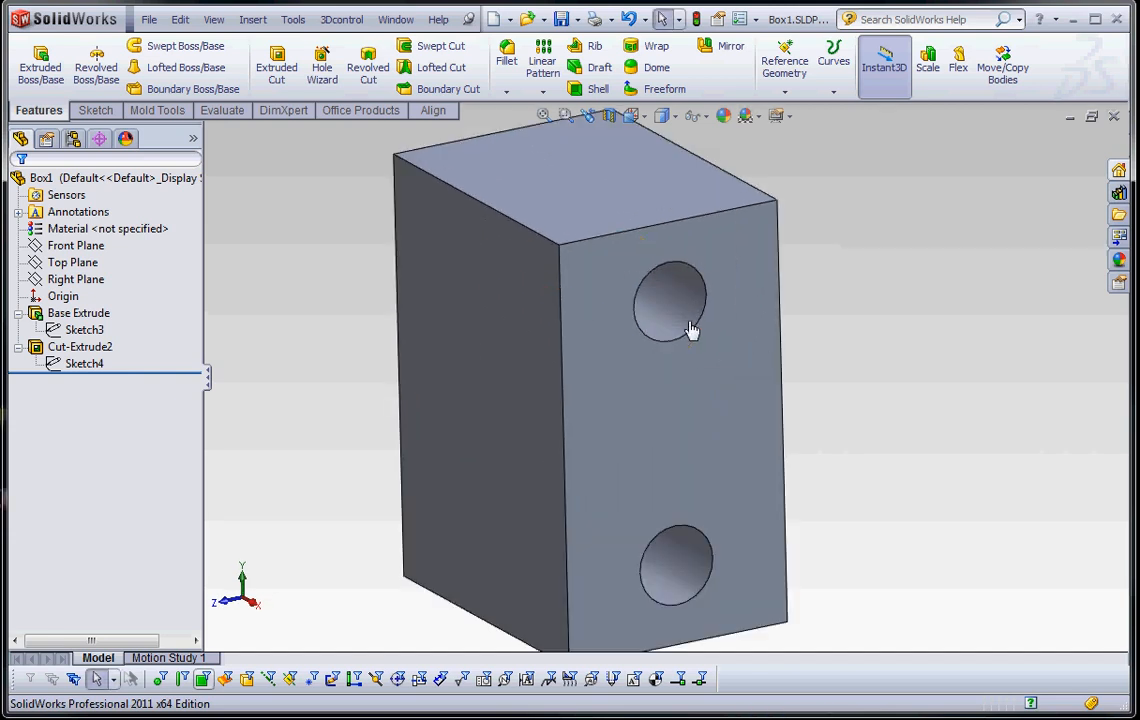
{"action": "left_click", "coordinate": [670, 300]}
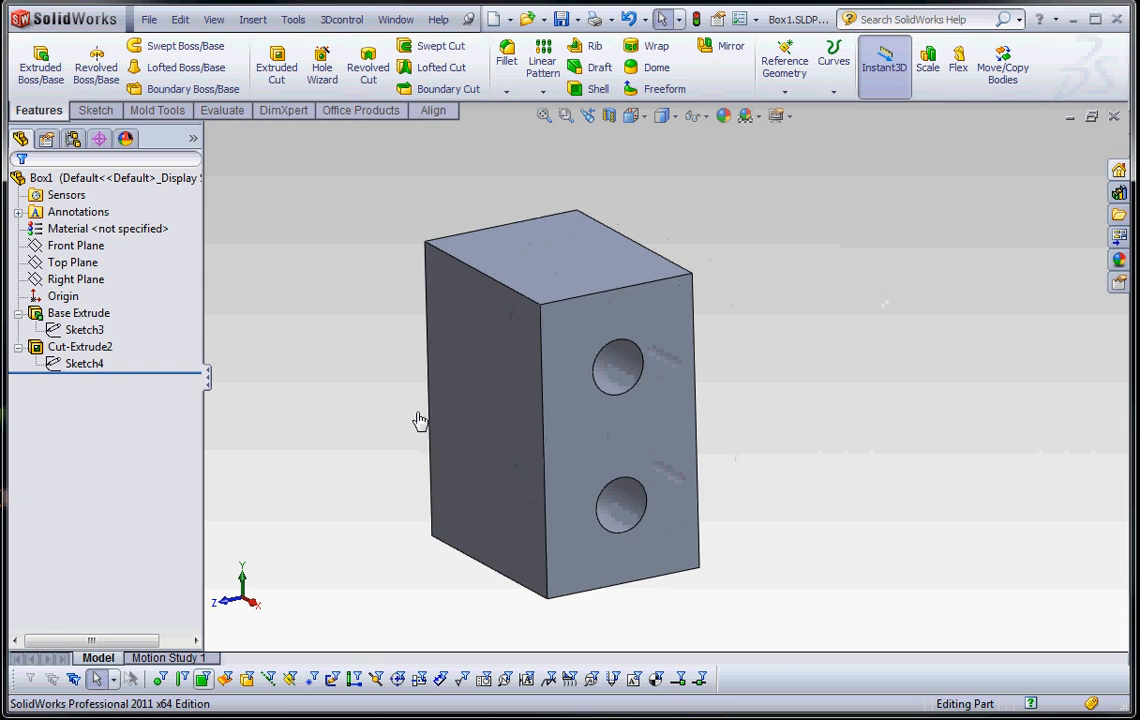
Edit the Base Extrude depth dimension to a smaller value for a thinner slab.
{"action": "left_click", "coordinate": [78, 313]}
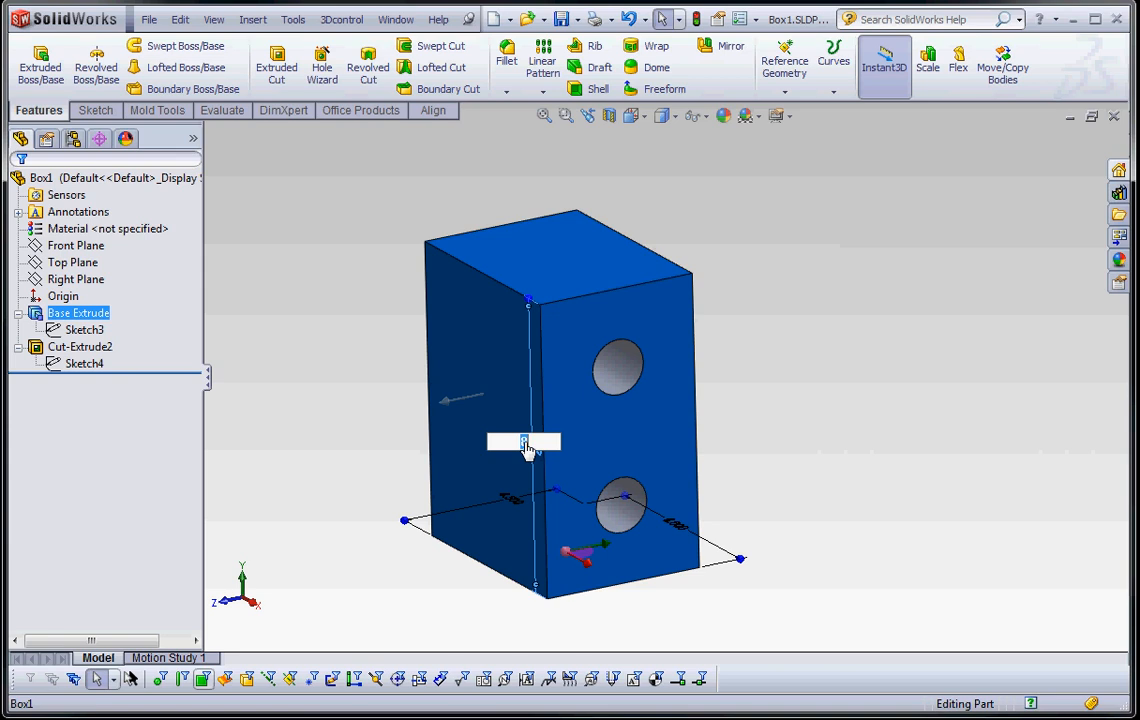
{"action": "left_click", "coordinate": [851, 405]}
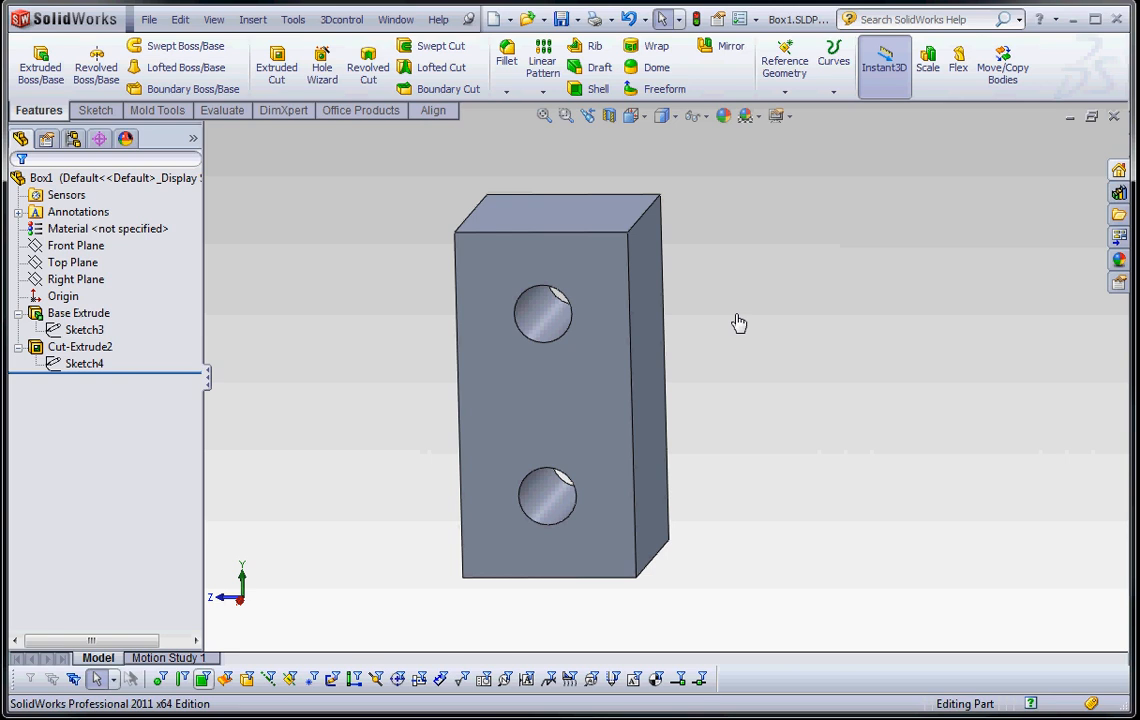
{"action": "left_click", "coordinate": [80, 346]}
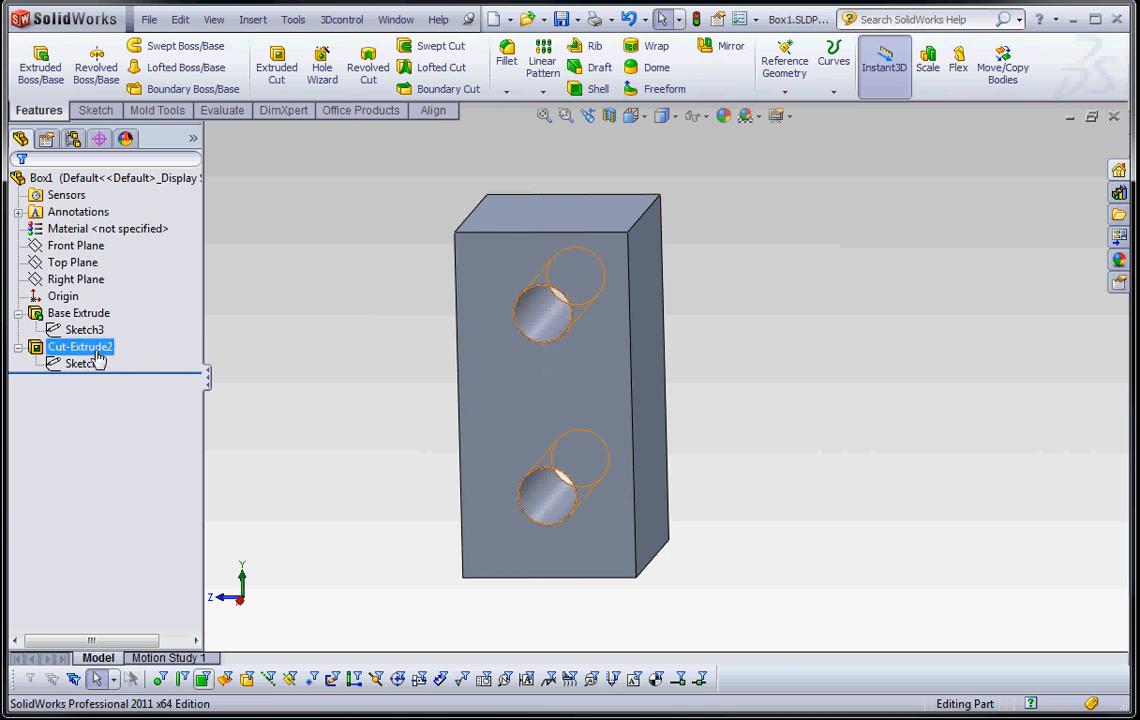
Rename the Cut-Extrude2 feature to 'Side Holes' and clear the selection.
{"action": "left_click", "coordinate": [80, 346]}
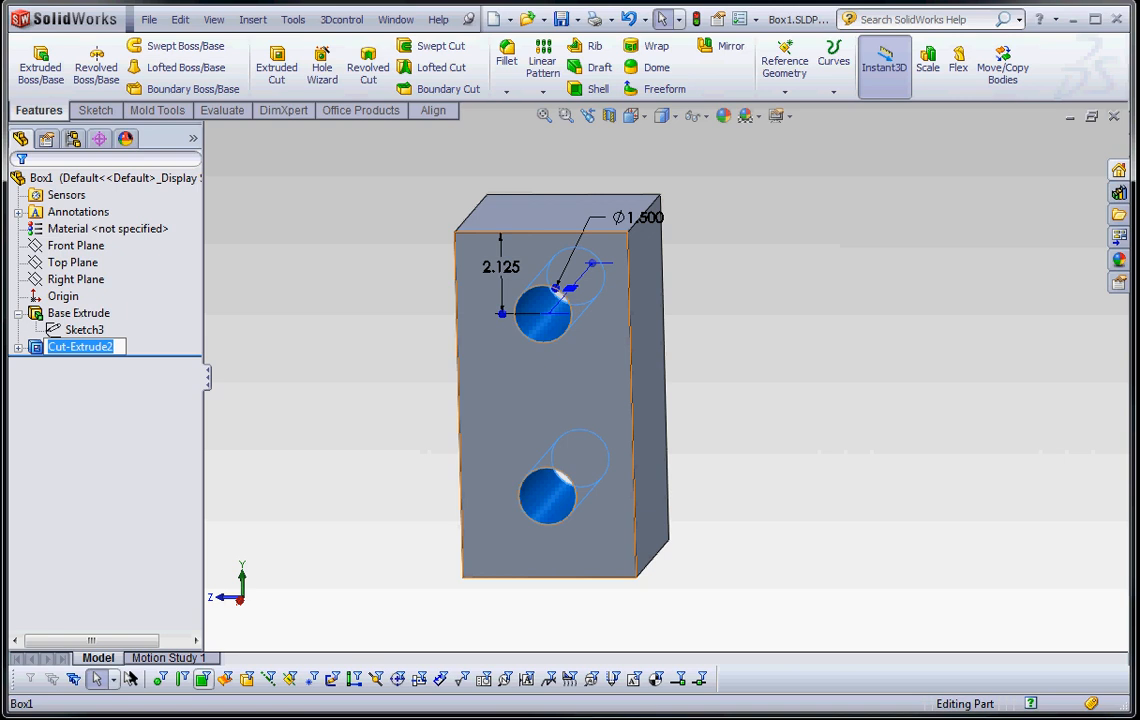
{"action": "type", "text": "Side Holes"}
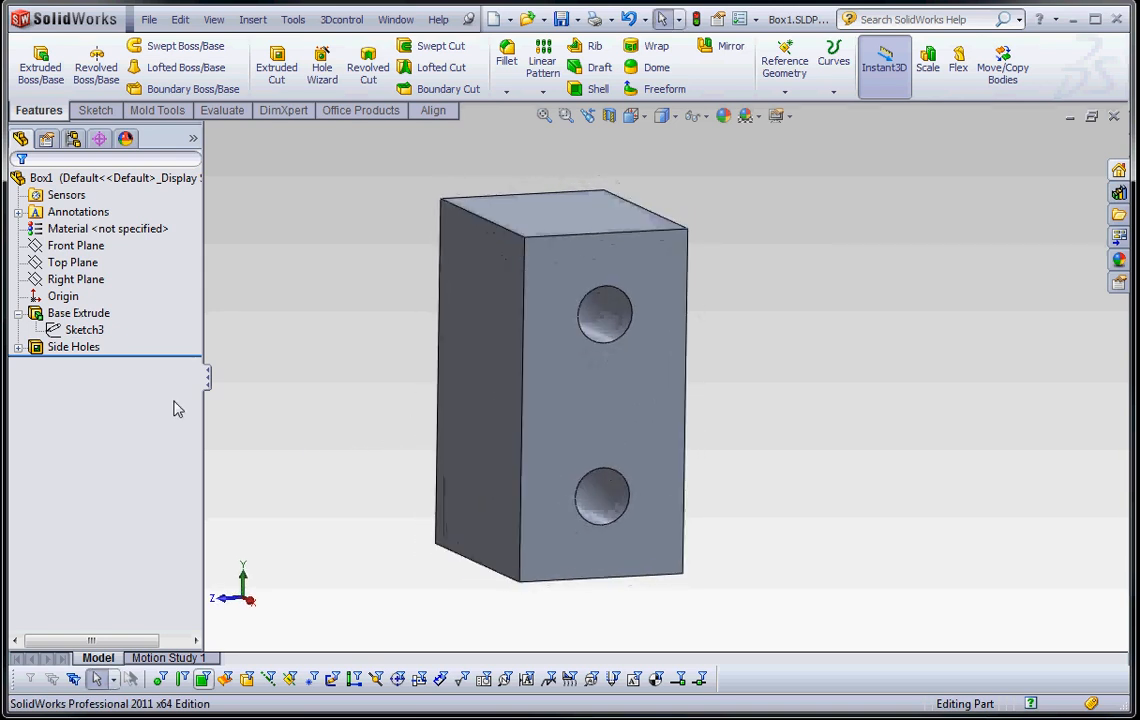
{"action": "left_click", "coordinate": [85, 330]}
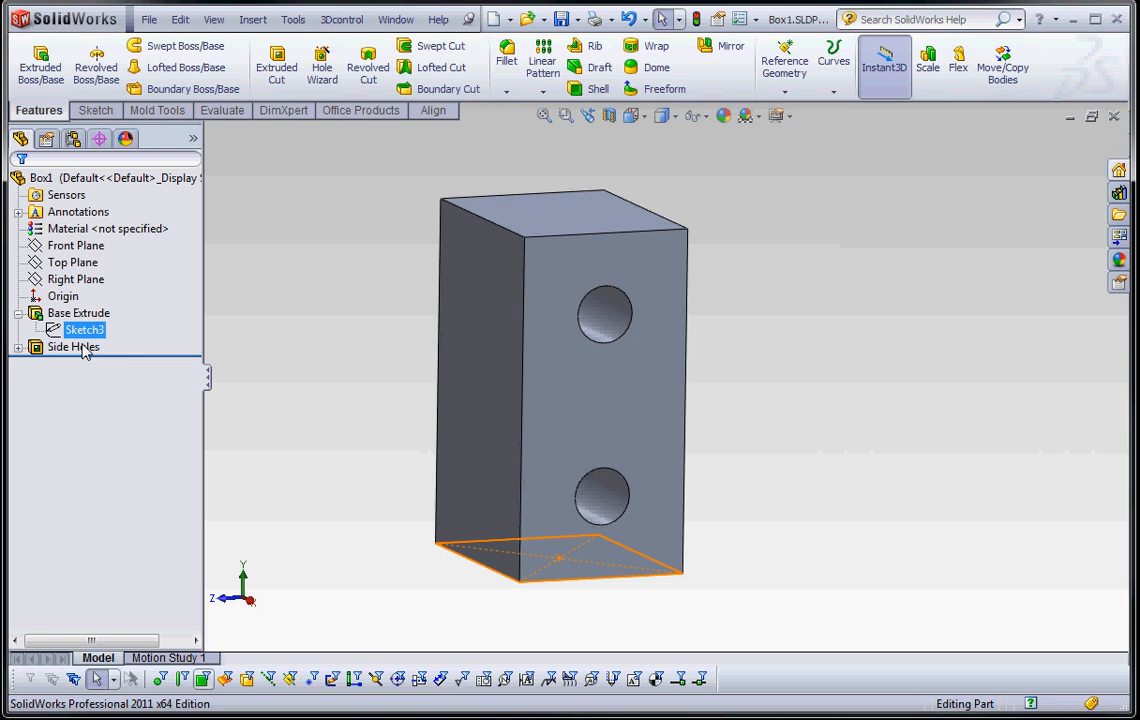
{"action": "left_click", "coordinate": [320, 373]}
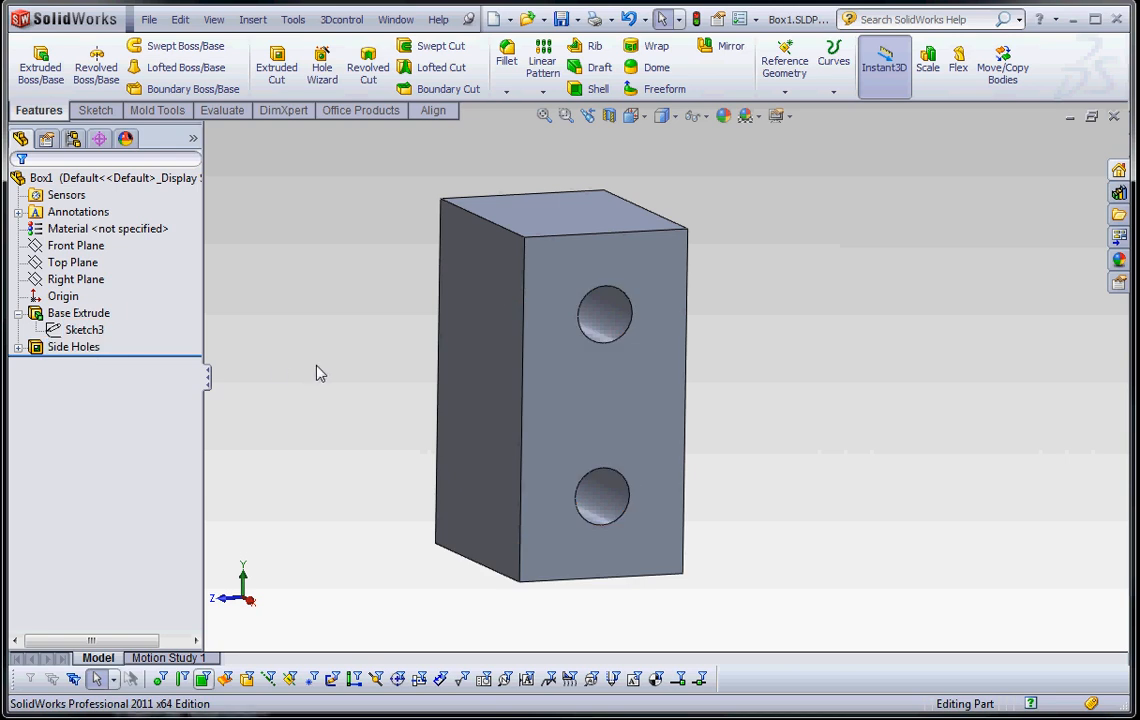